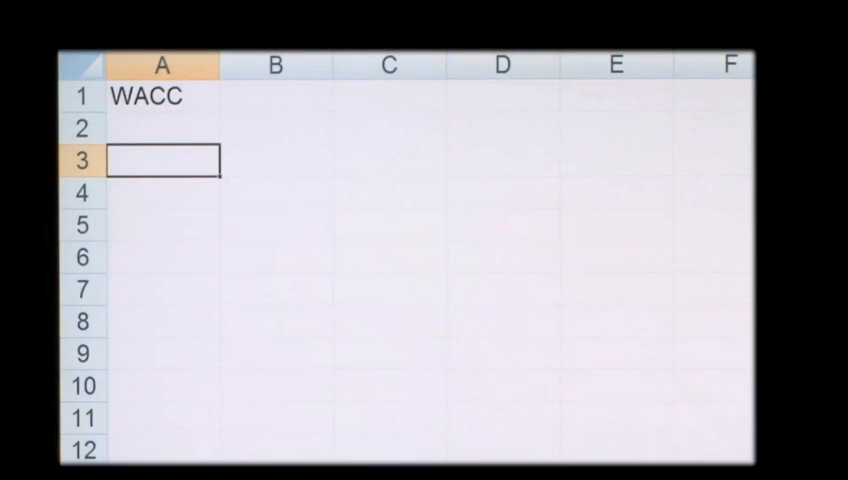
- Add the DEBT and PREFERENCE SHARES labels beneath EQUITY in column A
{"action": "type", "text": "DEBT"}
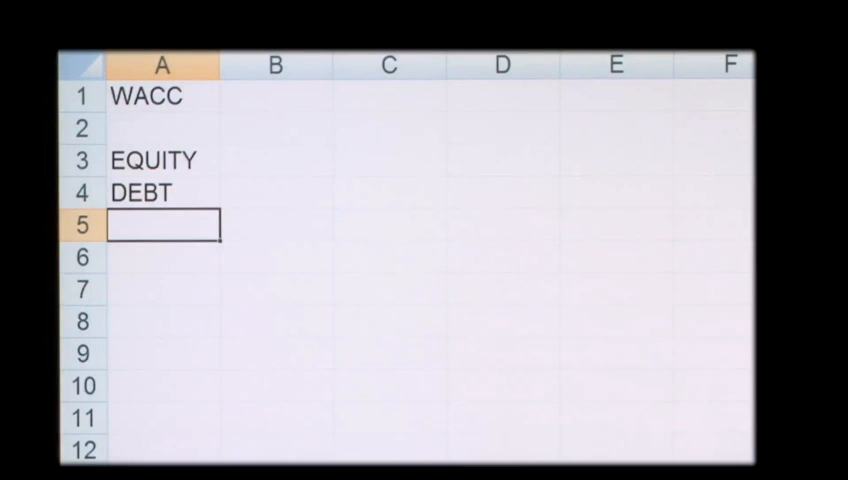
{"action": "type", "text": "PREFER"}
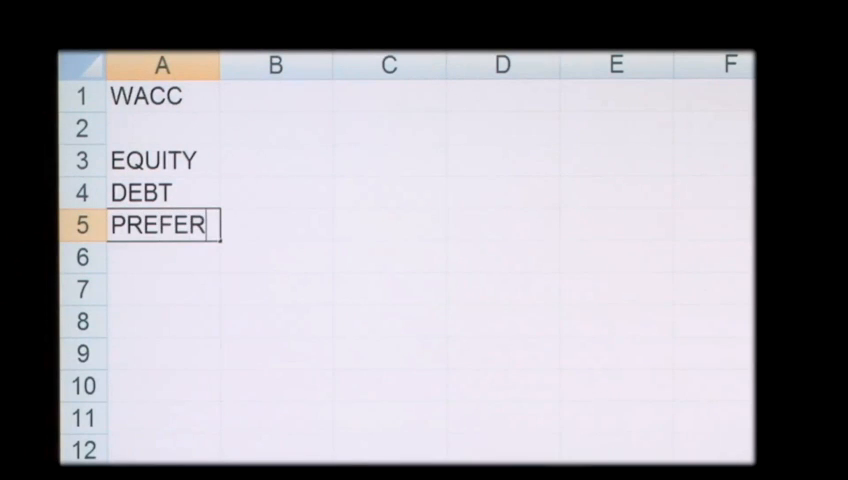
{"action": "type", "text": "ENC"}
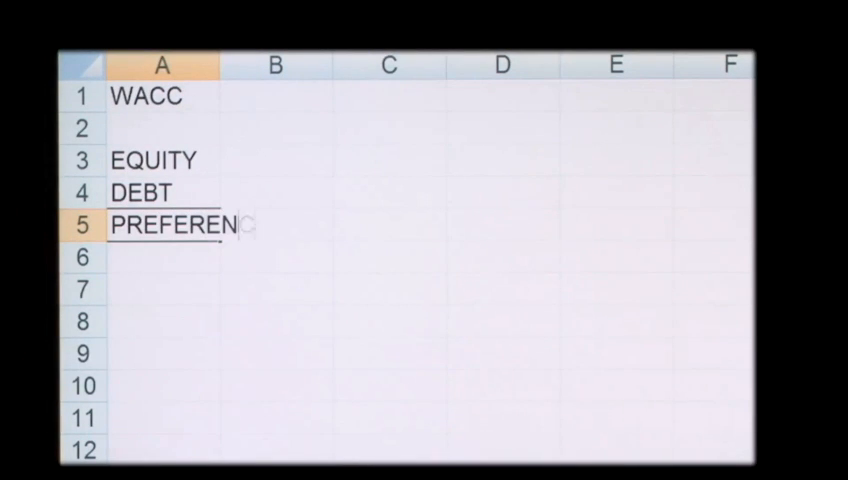
{"action": "type", "text": "CE SHARES"}
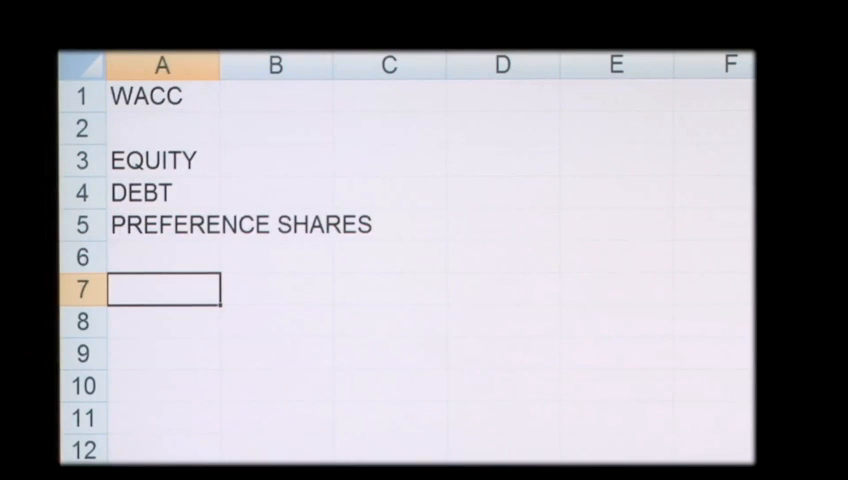
- Select cell A8, where the Equity and Debt labels go
{"action": "left_click", "coordinate": [162, 192]}
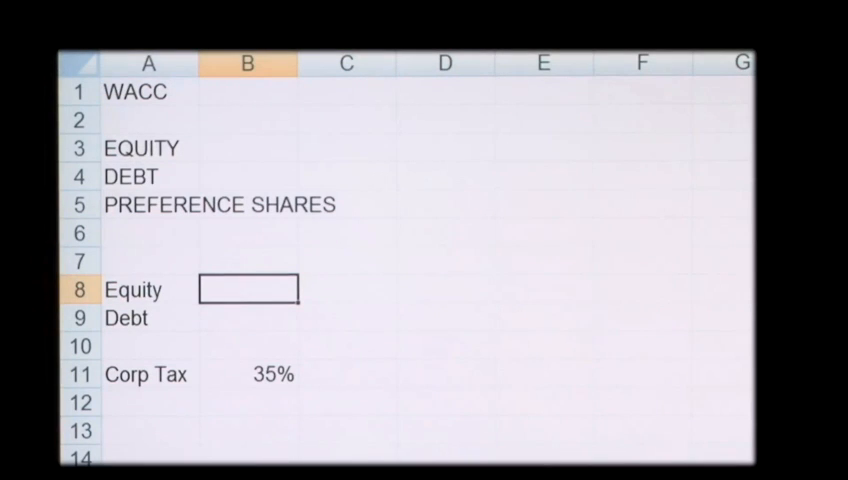
- Enter values 400 and 300 with rates 16% and 8%, then check the 35% tax cell
{"action": "type", "text": "4"}
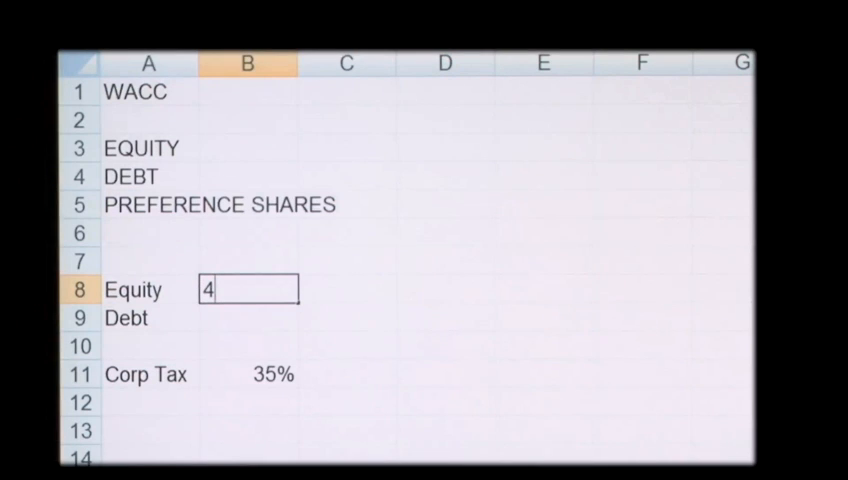
{"action": "type", "text": "00"}
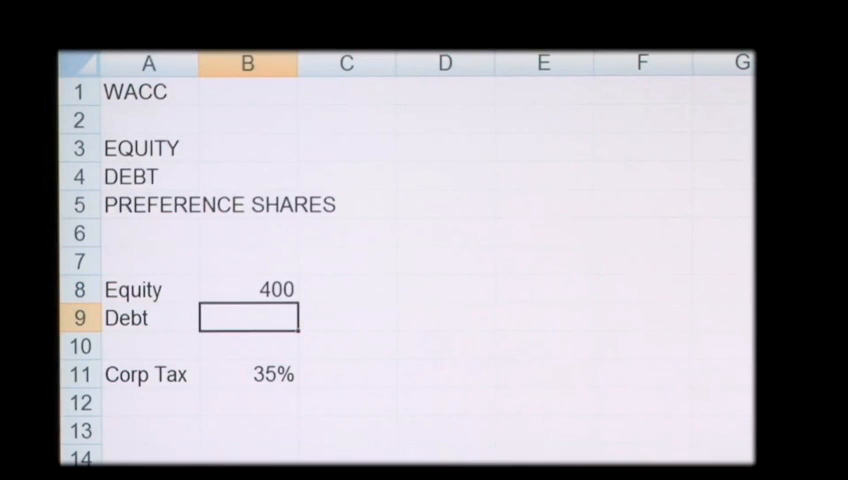
{"action": "type", "text": "300"}
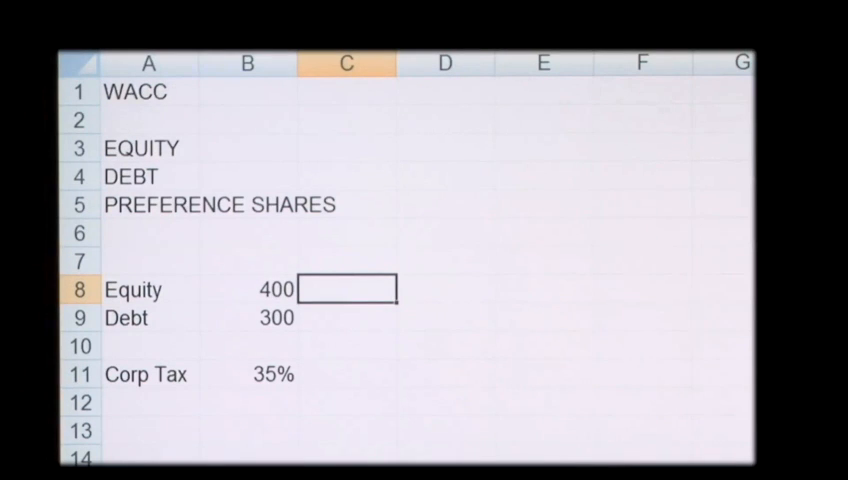
{"action": "type", "text": "16"}
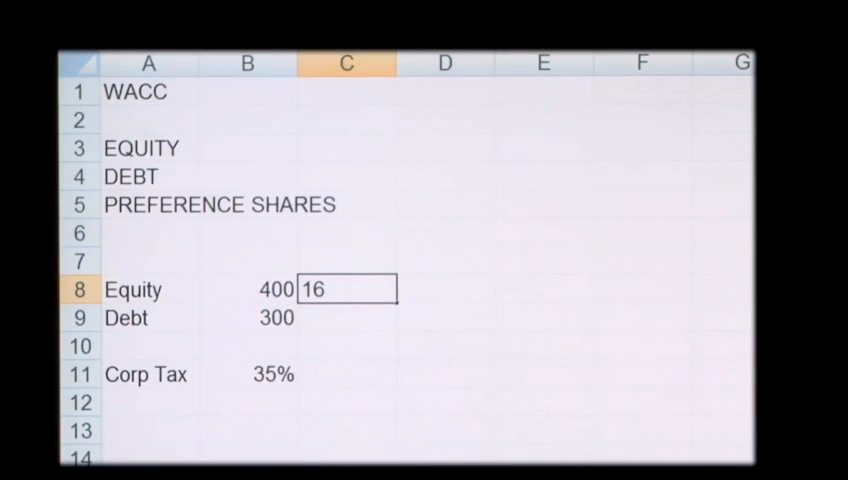
{"action": "key", "text": "Enter"}
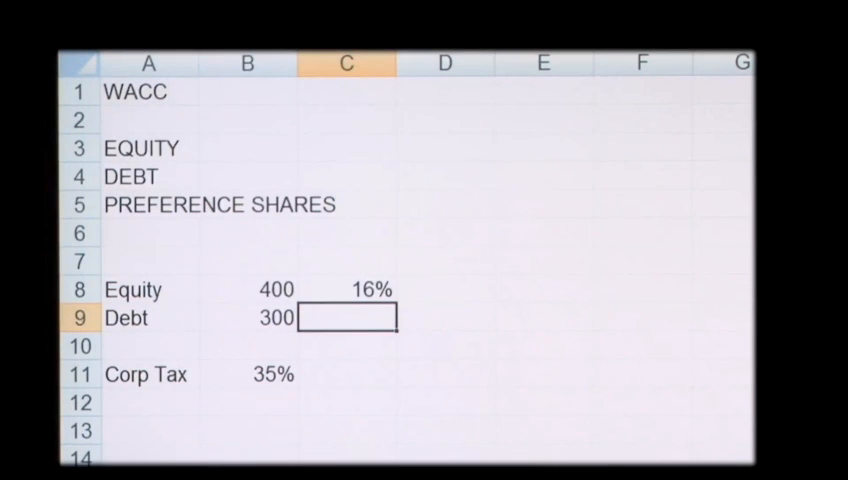
{"action": "type", "text": "8%"}
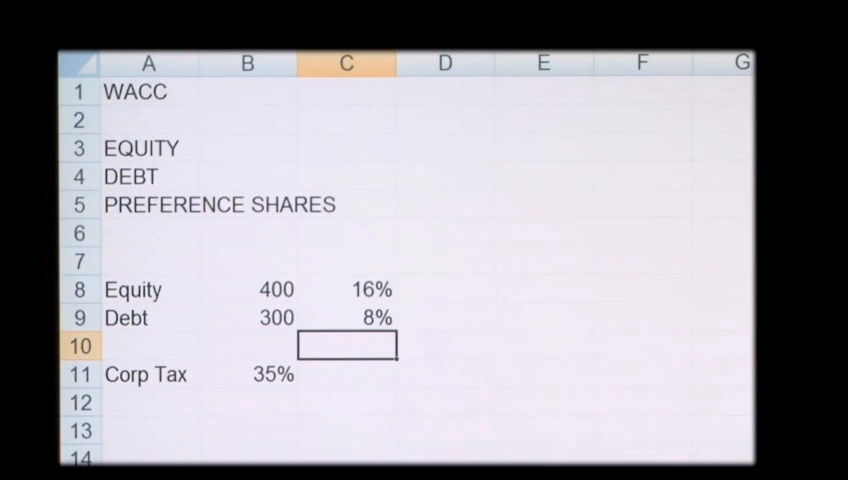
{"action": "left_click", "coordinate": [248, 374]}
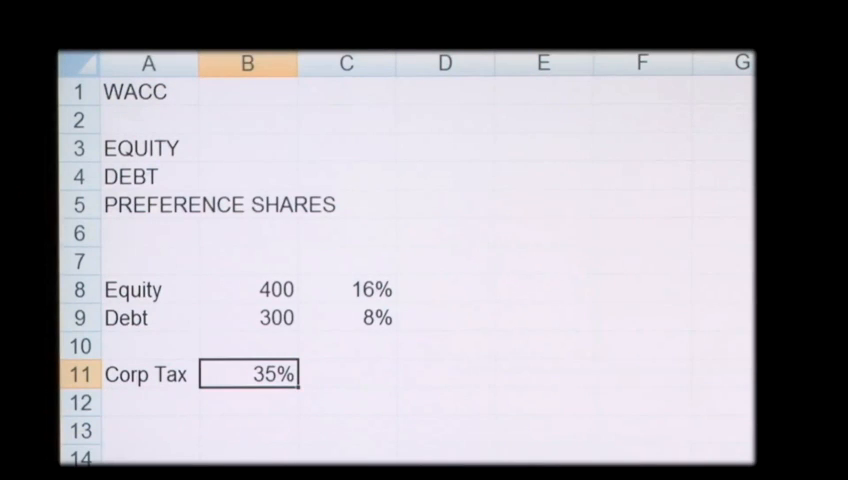
{"action": "left_click", "coordinate": [247, 401]}
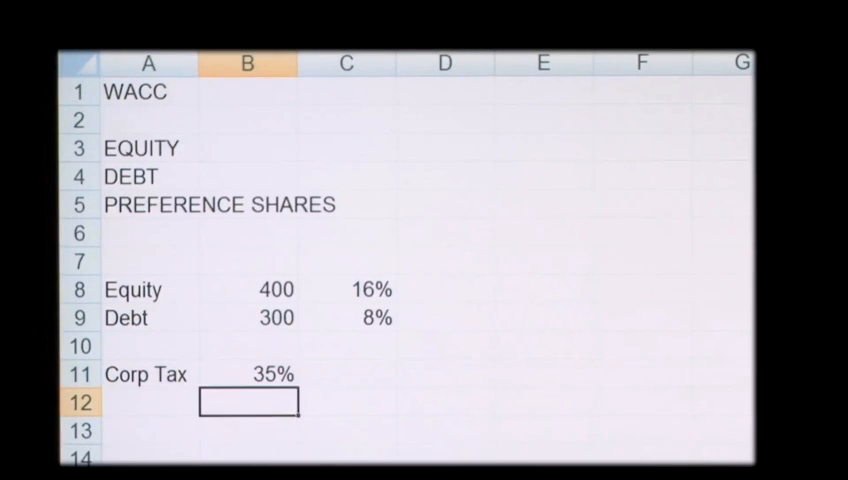
- Enter =sum((300/700)*8%*0.65) below Corp Tax for a 2% weighted debt cost
{"action": "key", "text": "Down"}
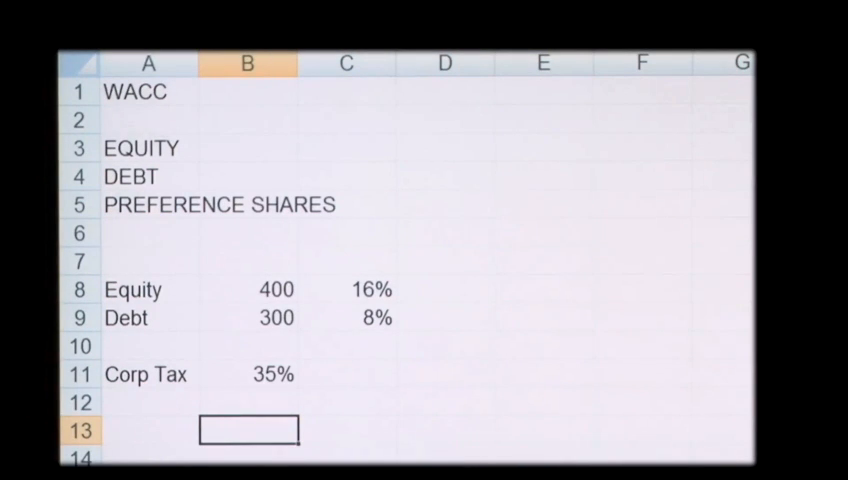
{"action": "left_click", "coordinate": [148, 430]}
{"action": "type", "text": "Debt"}
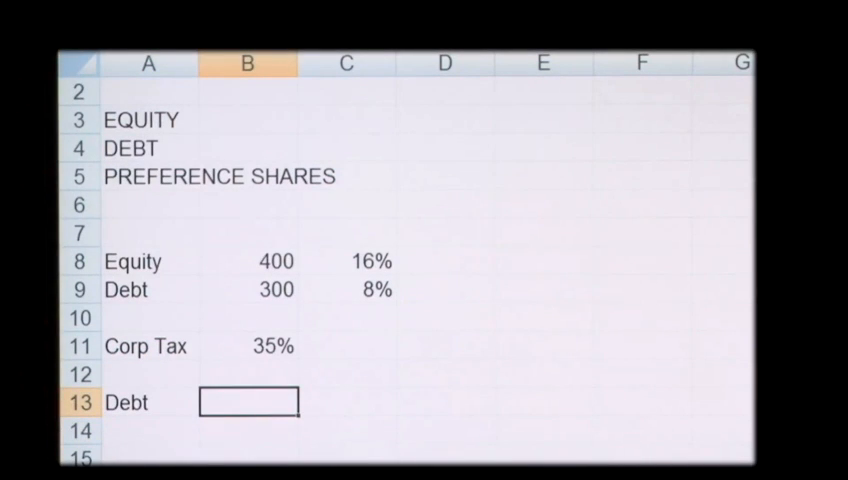
{"action": "type", "text": "=sum"}
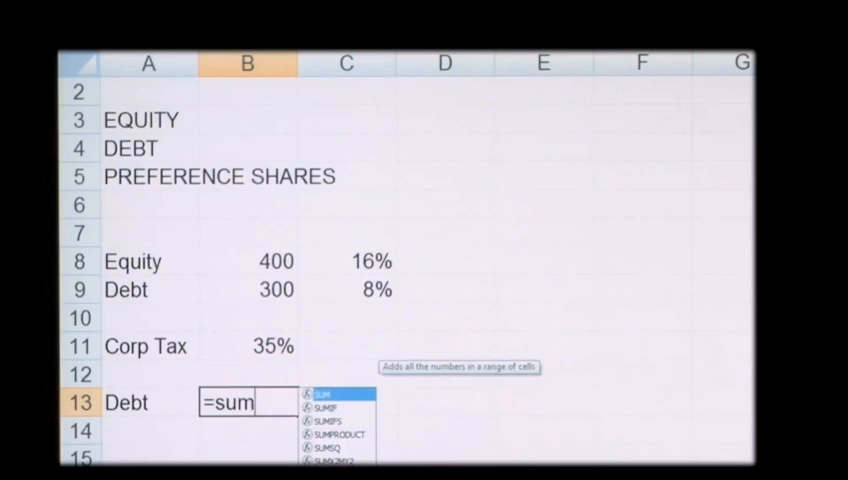
{"action": "type", "text": "("}
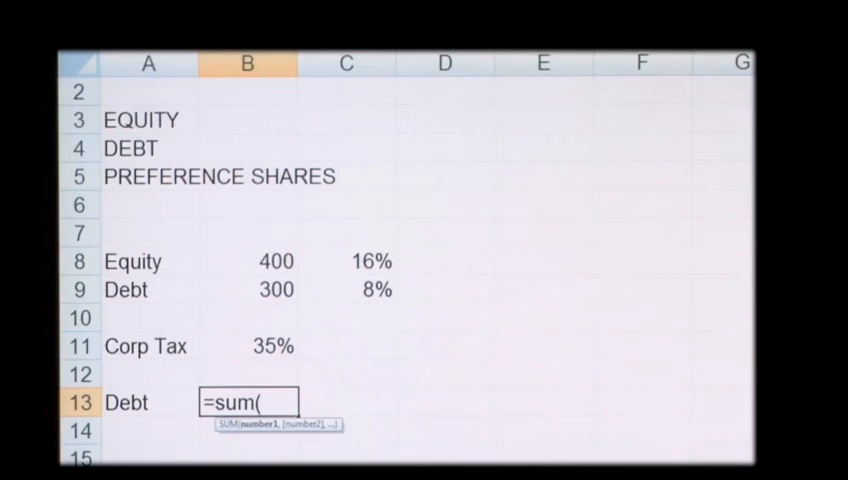
{"action": "type", "text": "300"}
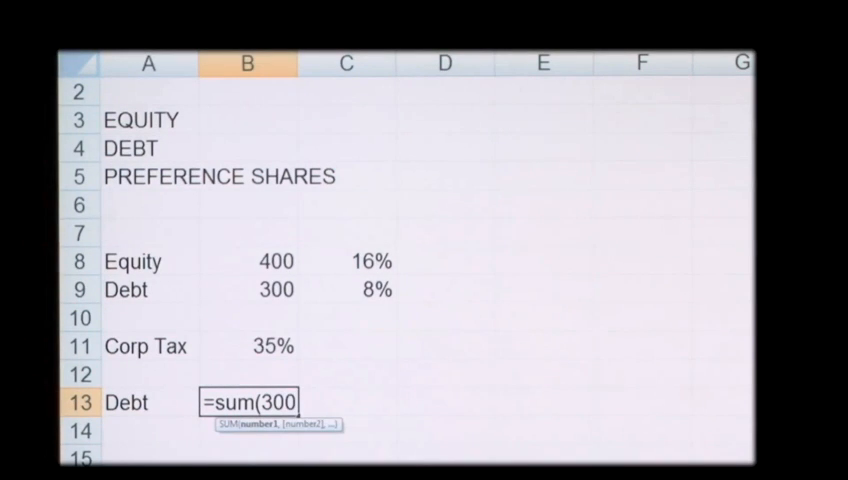
{"action": "type", "text": "/700"}
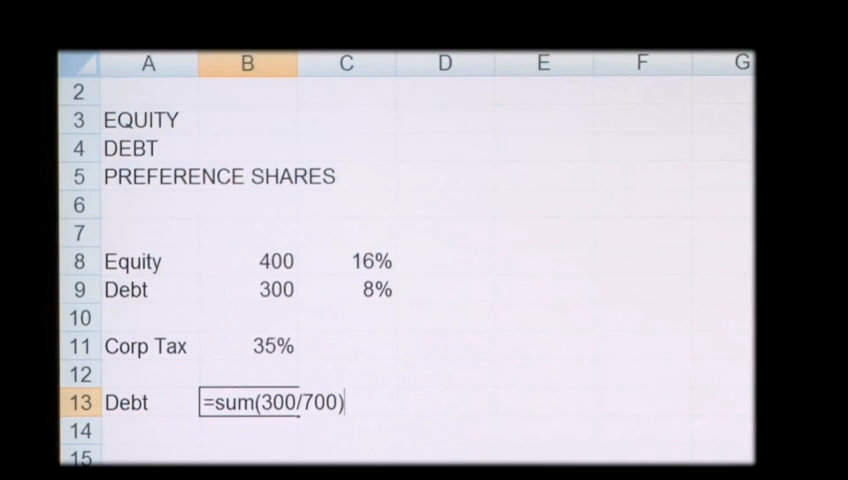
{"action": "type", "text": "*"}
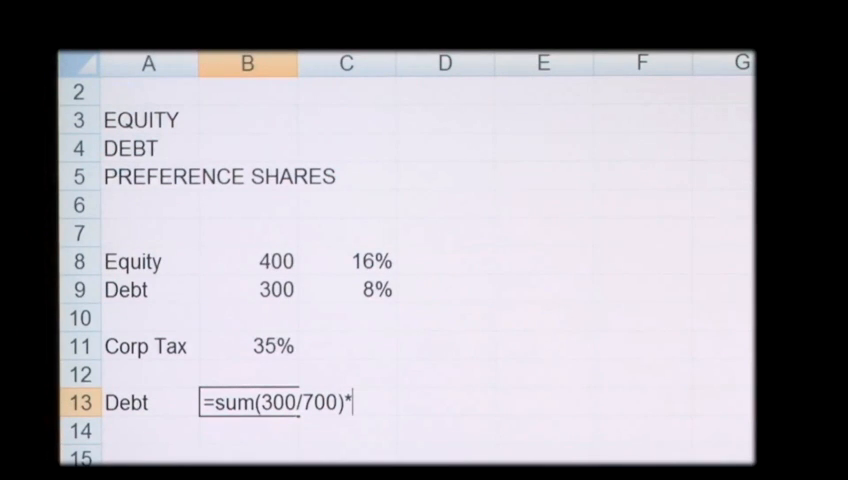
{"action": "type", "text": "8"}
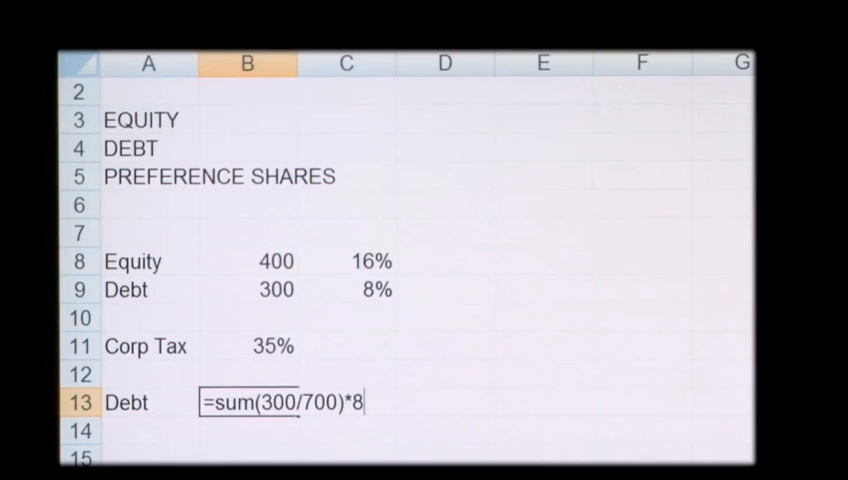
{"action": "type", "text": "%"}
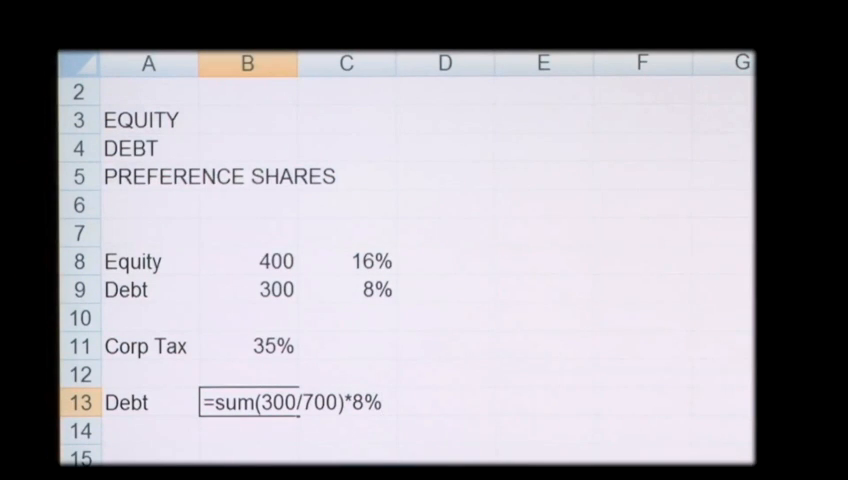
{"action": "type", "text": "*"}
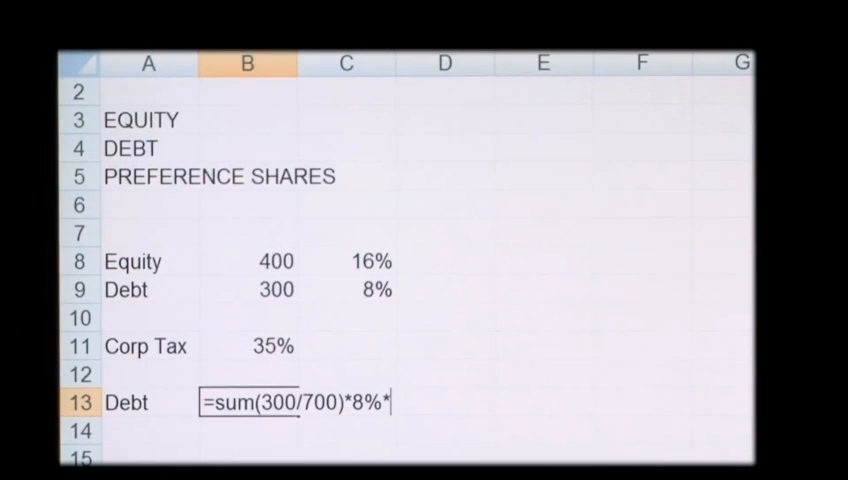
{"action": "type", "text": "0."}
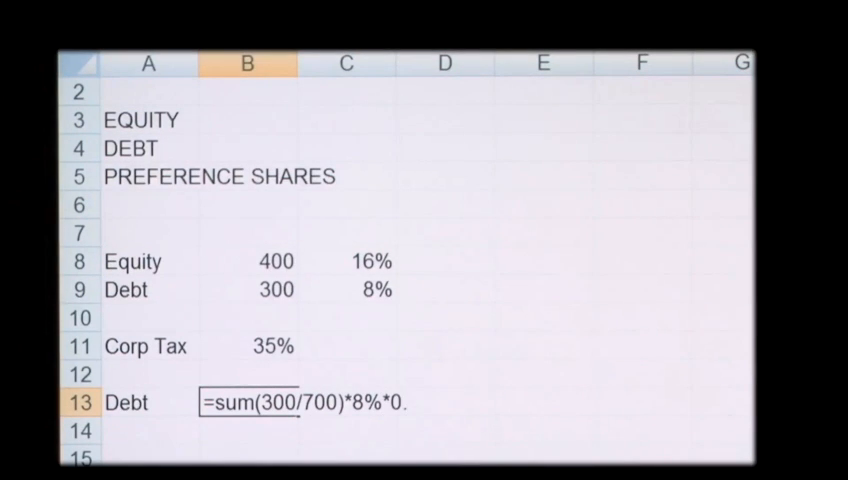
{"action": "type", "text": "65"}
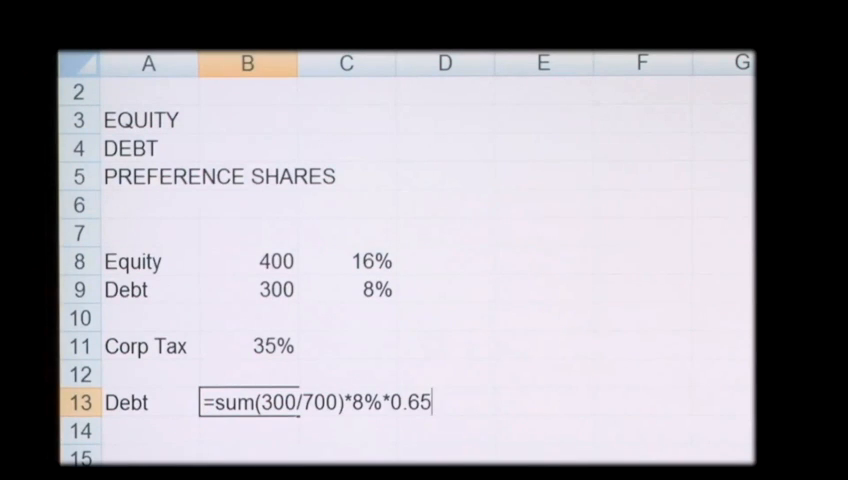
{"action": "type", "text": ")"}
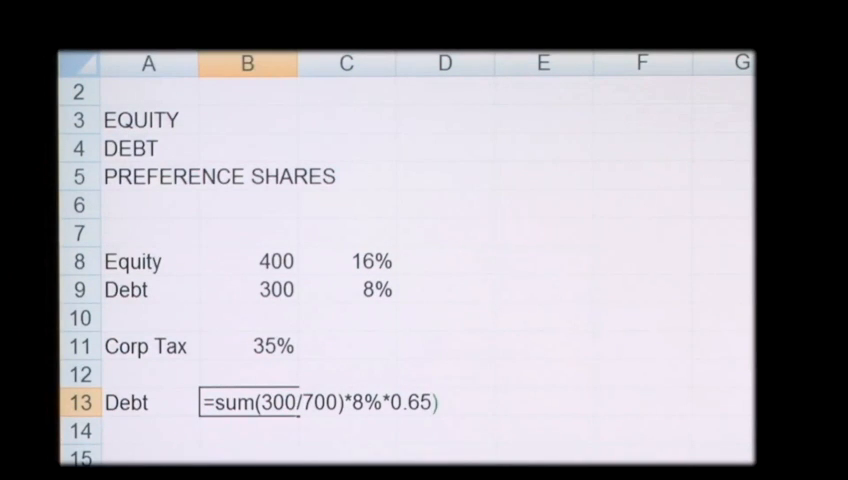
{"action": "type", "text": ")"}
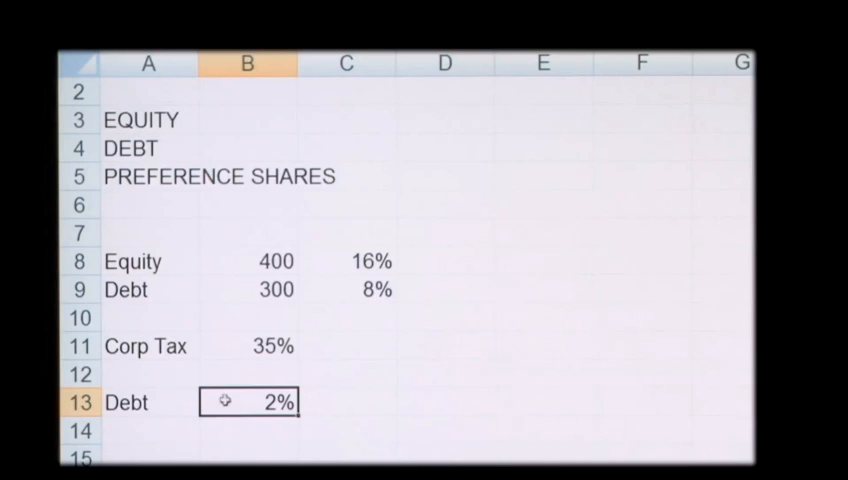
- Label row 14 'Equity' and enter =(400/700)*16% for a 9% cost
{"action": "left_click", "coordinate": [148, 430]}
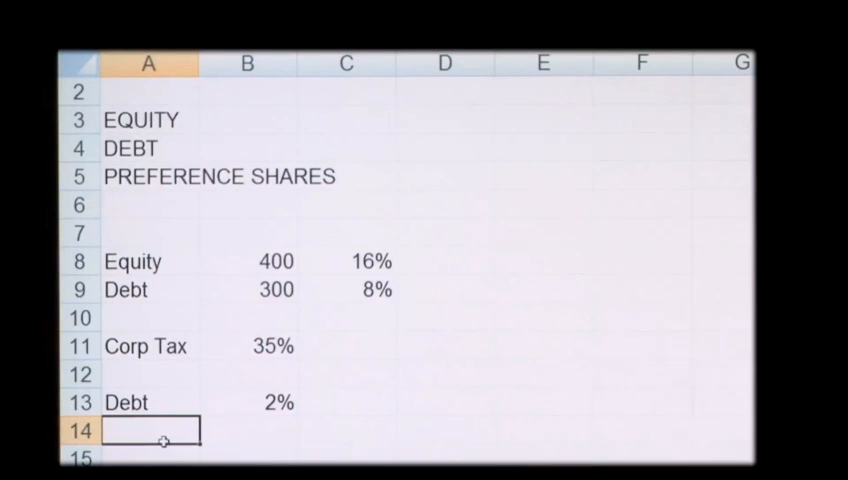
{"action": "type", "text": "Equity"}
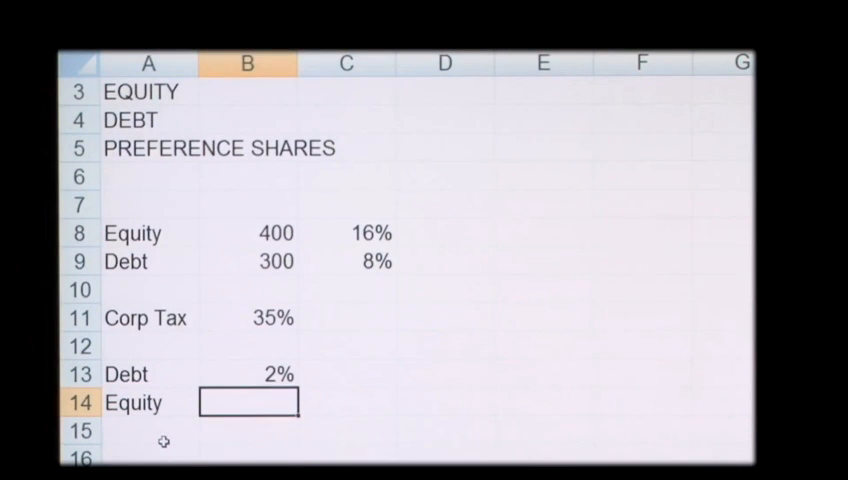
{"action": "type", "text": "=("}
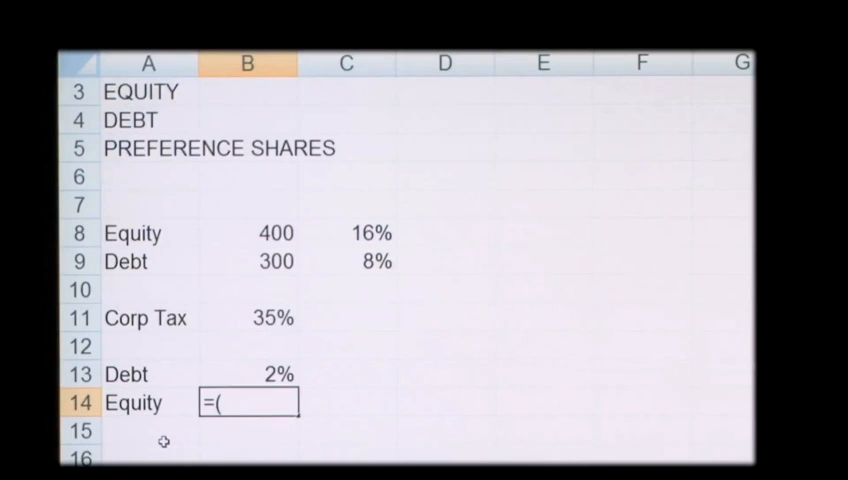
{"action": "type", "text": "400"}
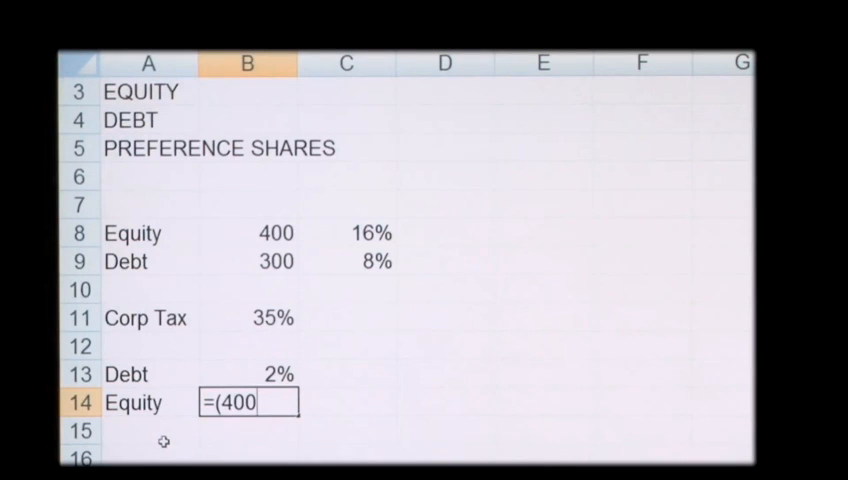
{"action": "type", "text": "/700"}
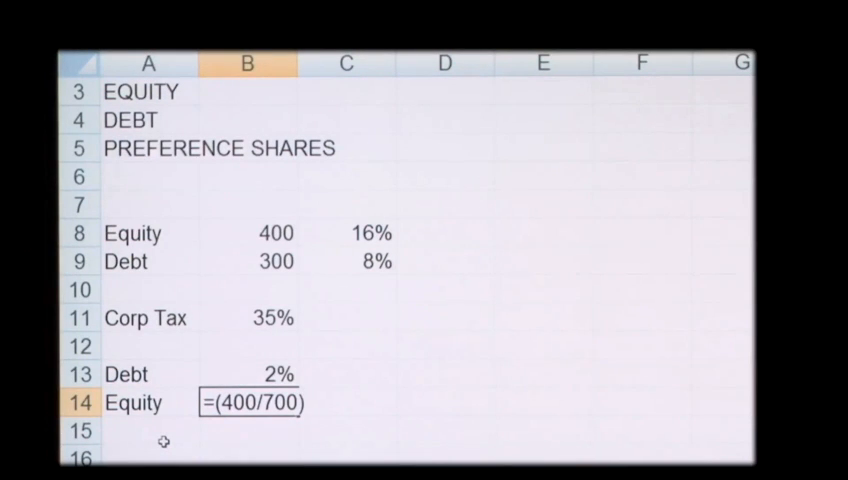
{"action": "type", "text": "*"}
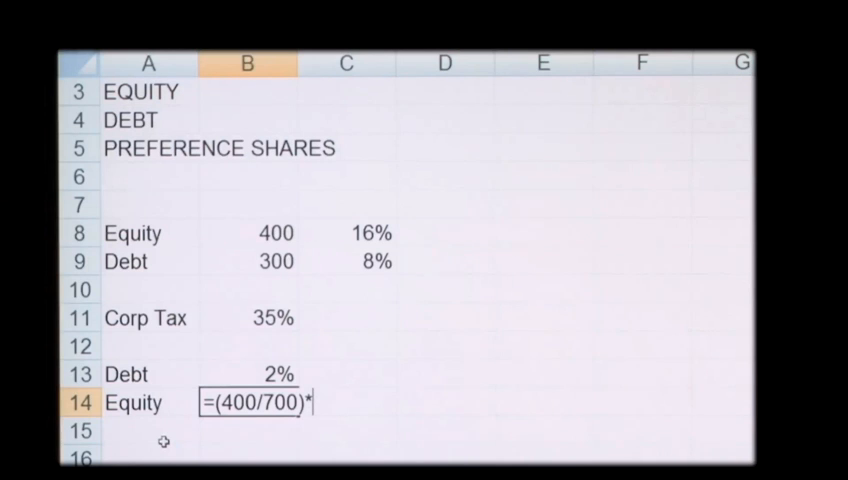
{"action": "type", "text": "16"}
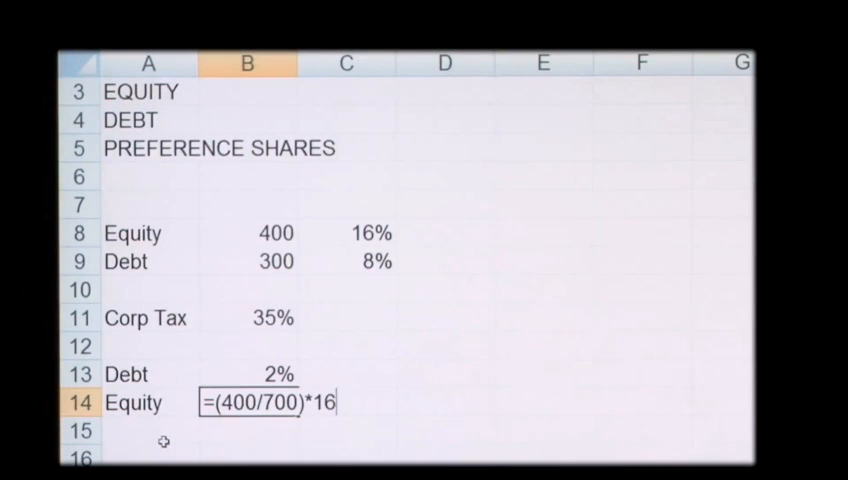
{"action": "type", "text": "%"}
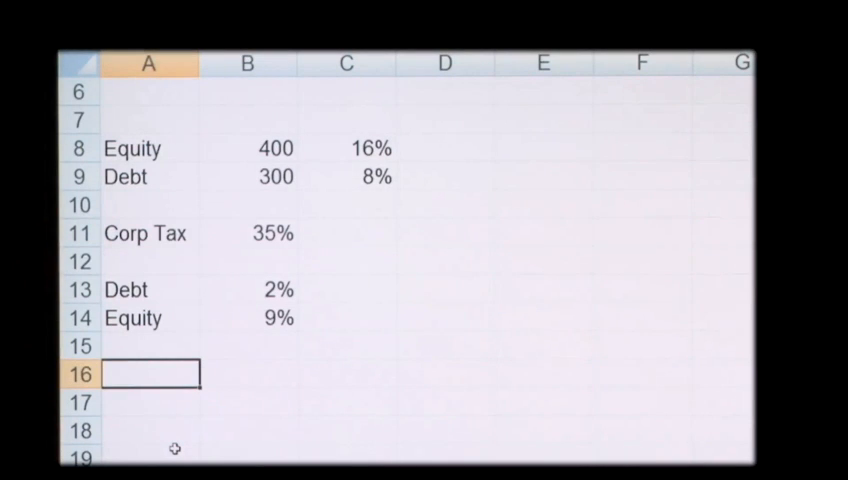
- Label the WACC row and enter a formula adding the weighted cost cells
{"action": "type", "text": "WACC"}
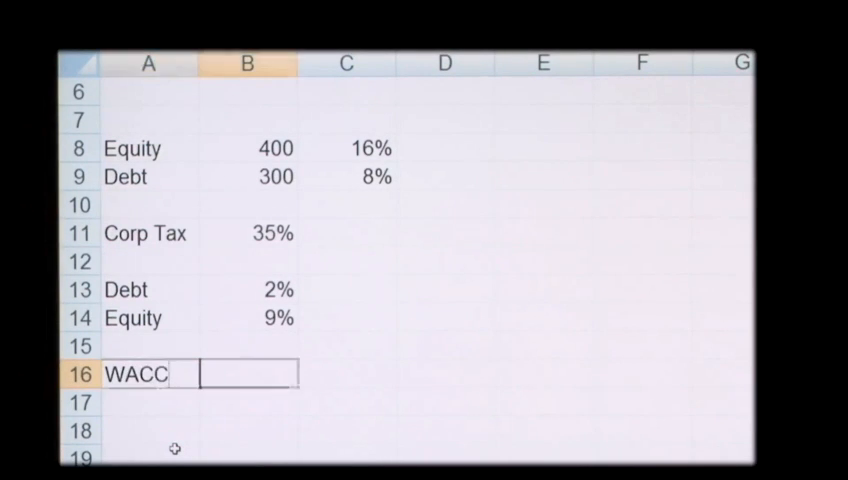
{"action": "type", "text": "=B14"}
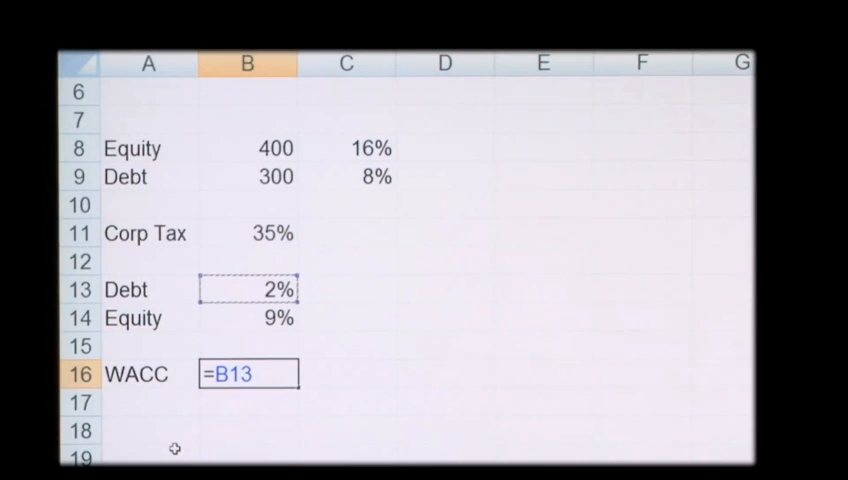
{"action": "type", "text": "+B14"}
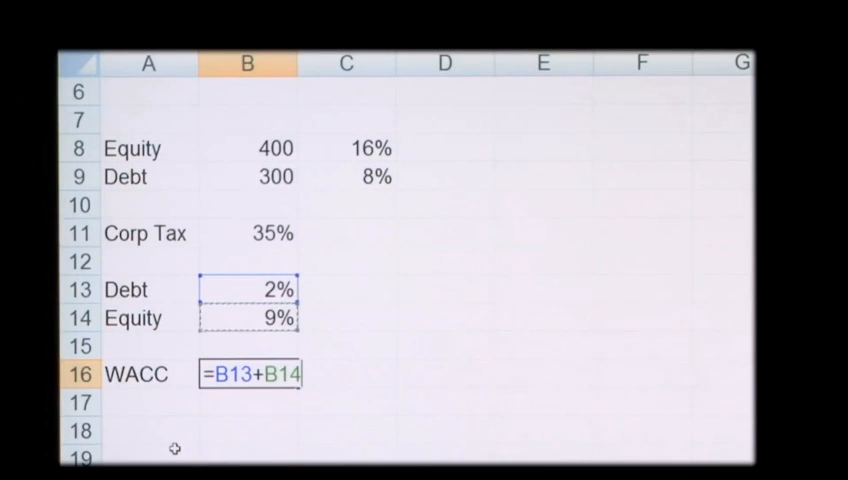